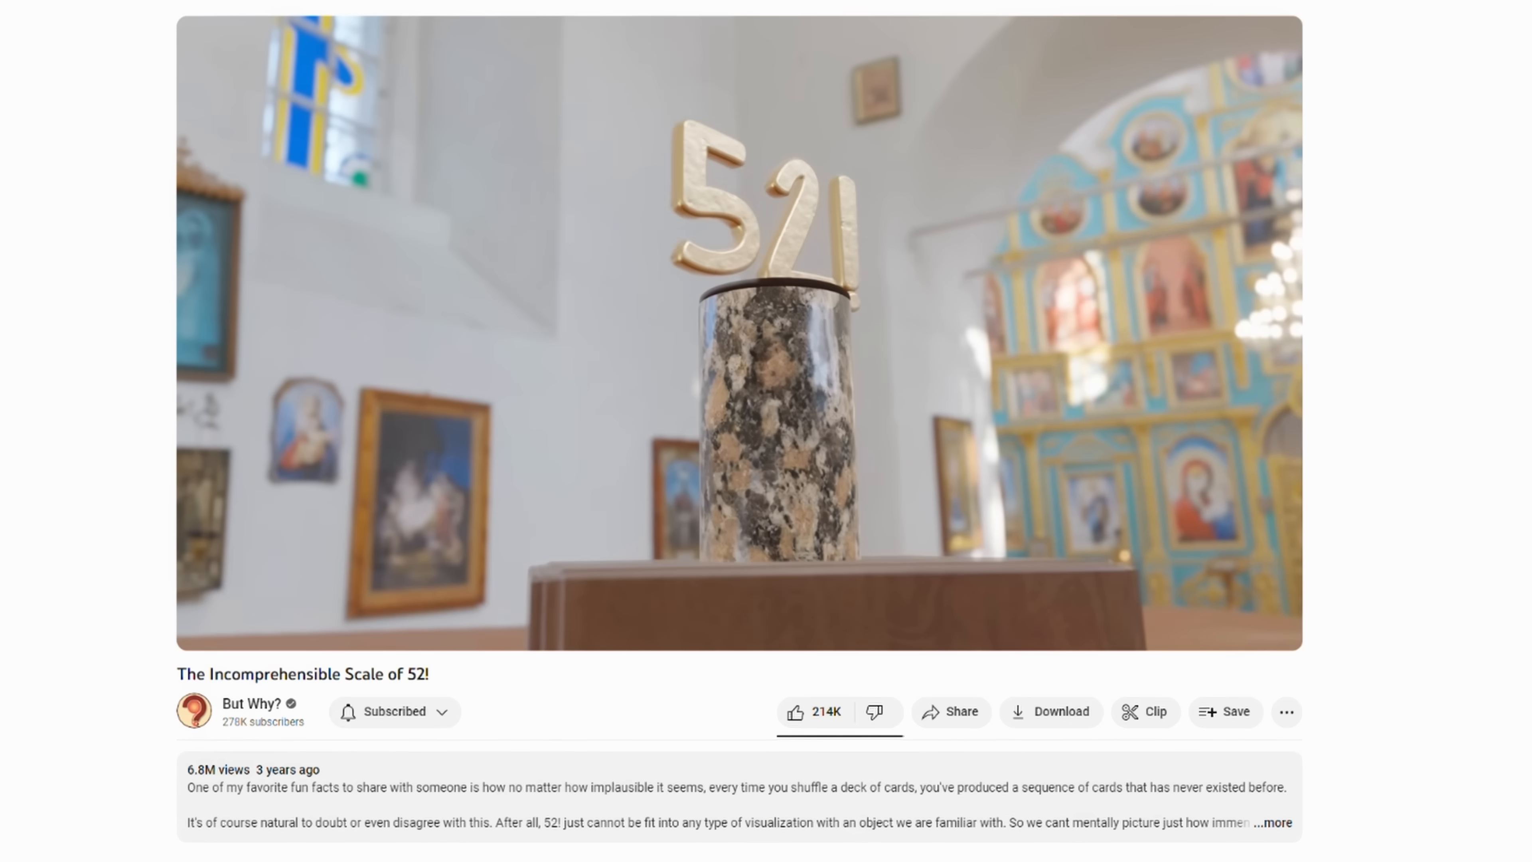
- Go from the Birthday problem article to Standard 52-card deck and scroll through Design to History
{"action": "scroll", "scroll_direction": "down", "scroll_amount": 3}
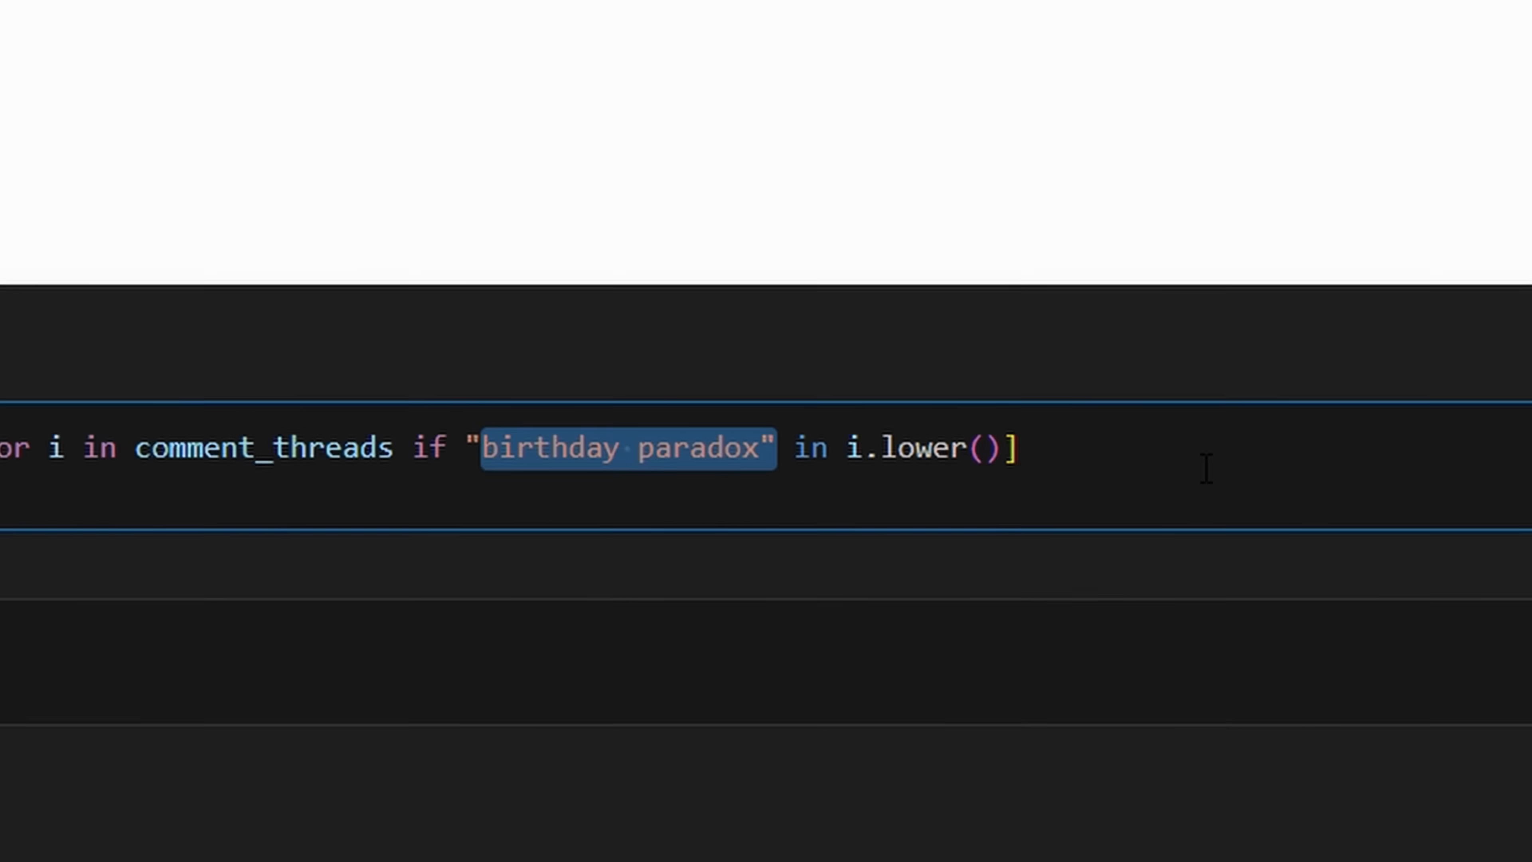
{"action": "left_click", "coordinate": [65, 189]}
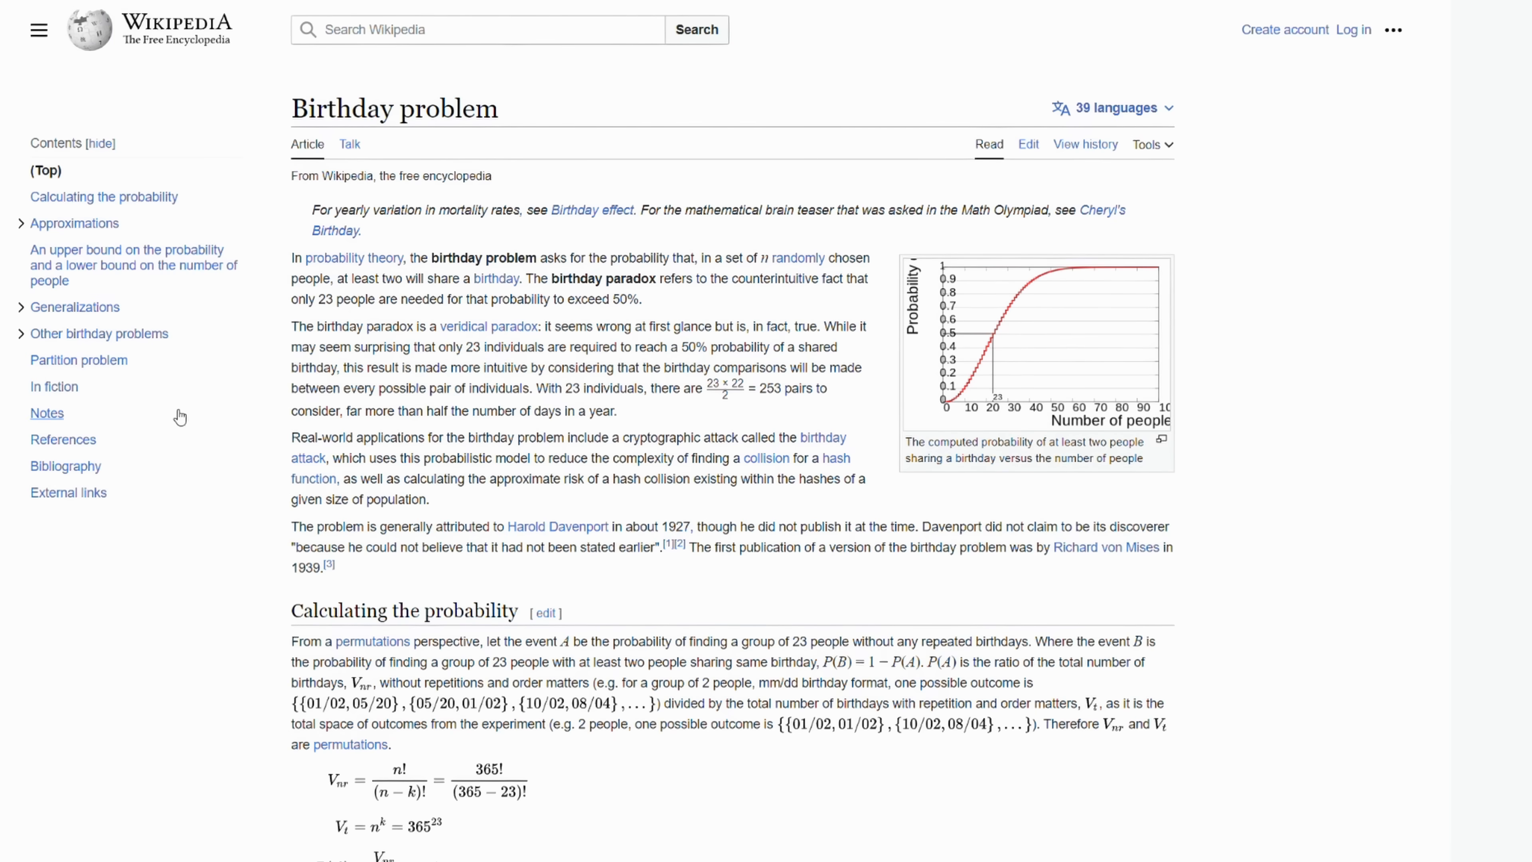
{"action": "scroll", "scroll_direction": "down", "scroll_amount": 3}
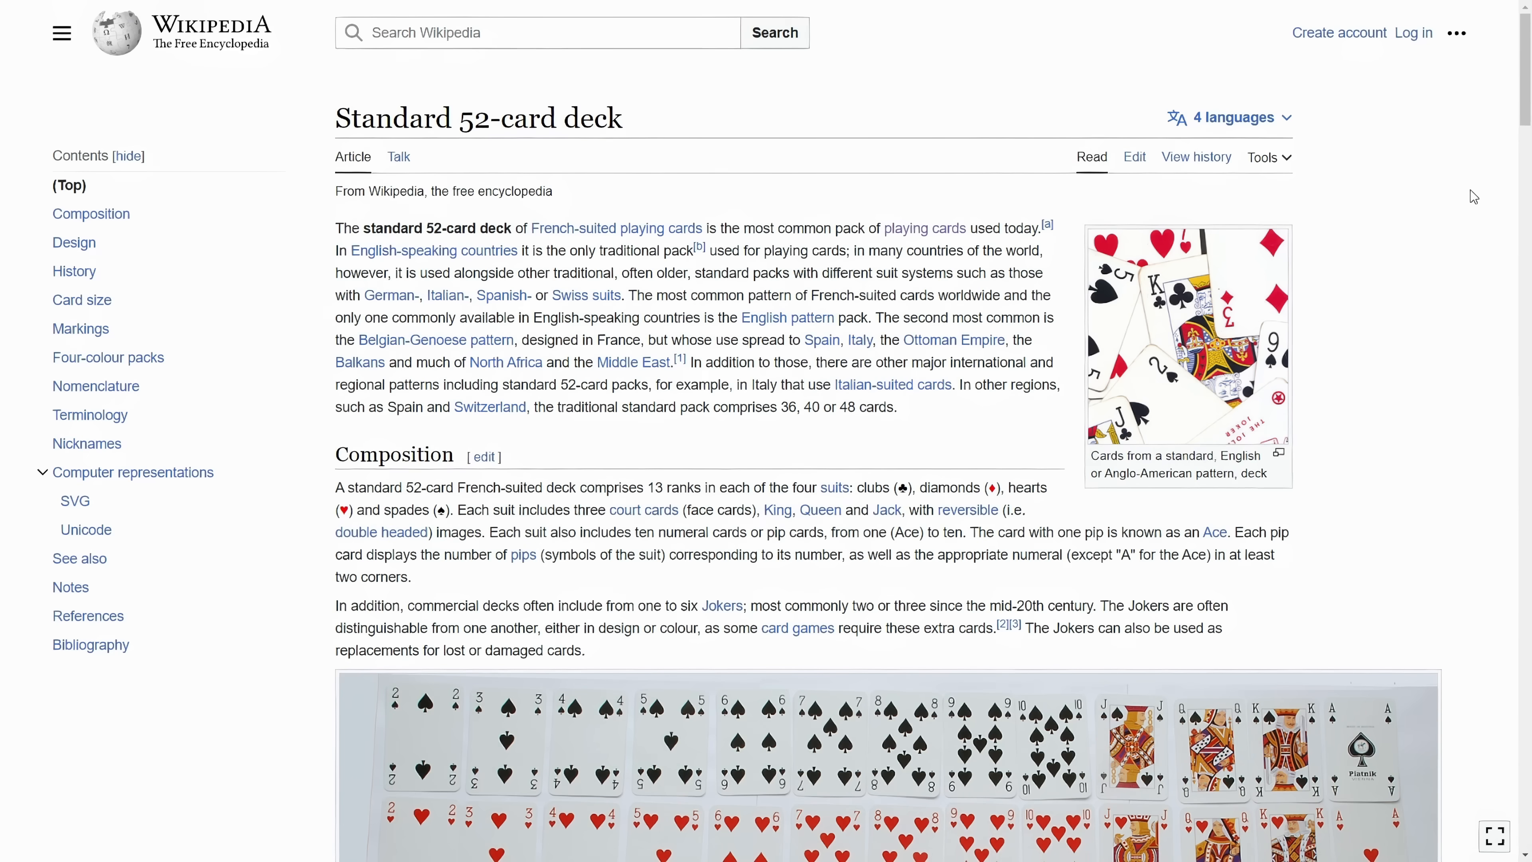
{"action": "scroll", "scroll_direction": "down", "scroll_amount": 3}
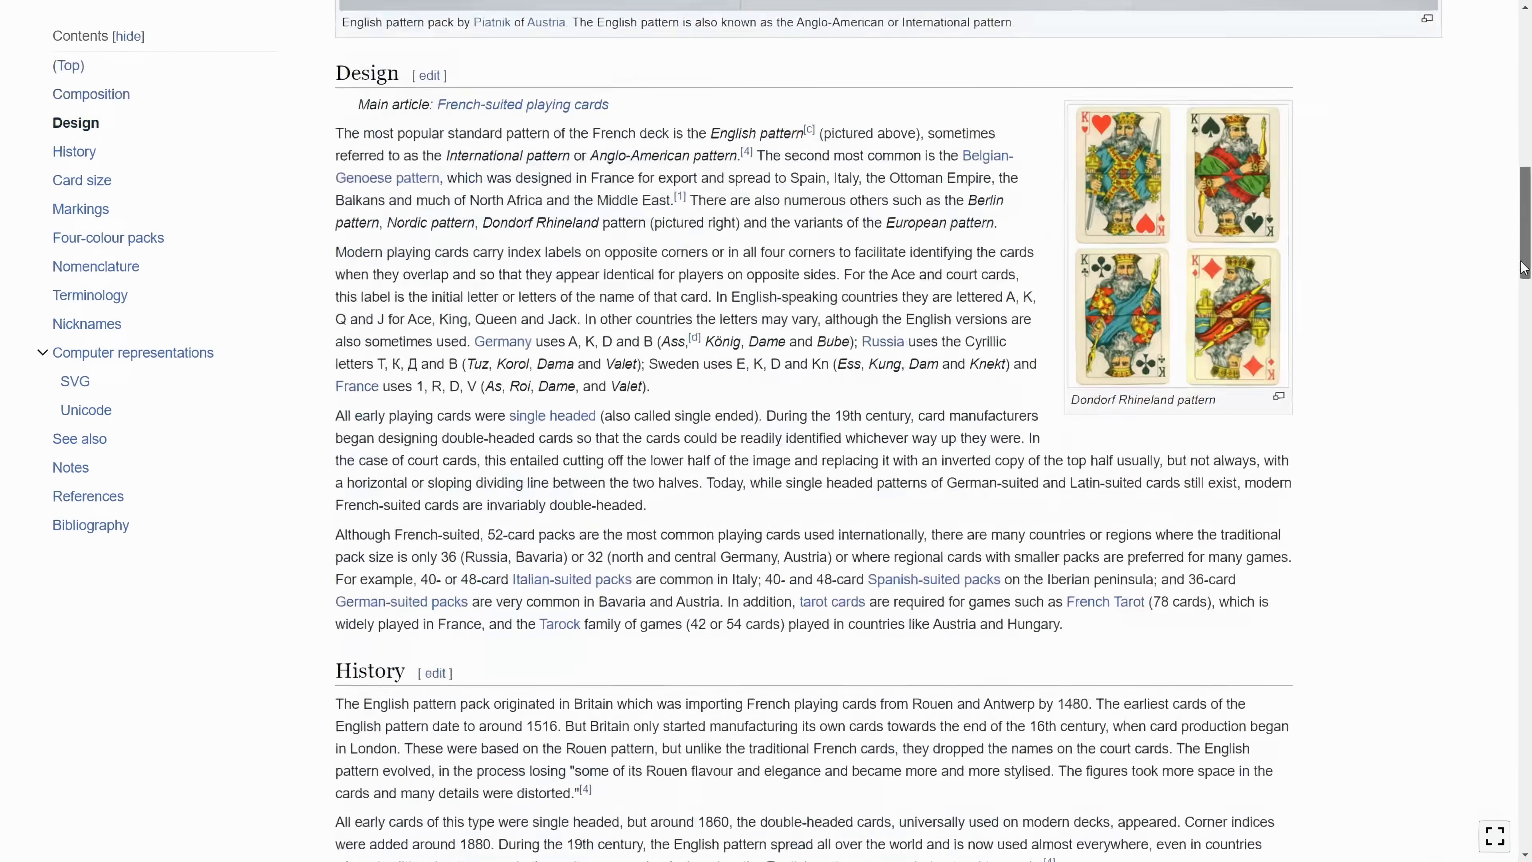
{"action": "scroll", "scroll_direction": "down", "scroll_amount": 3}
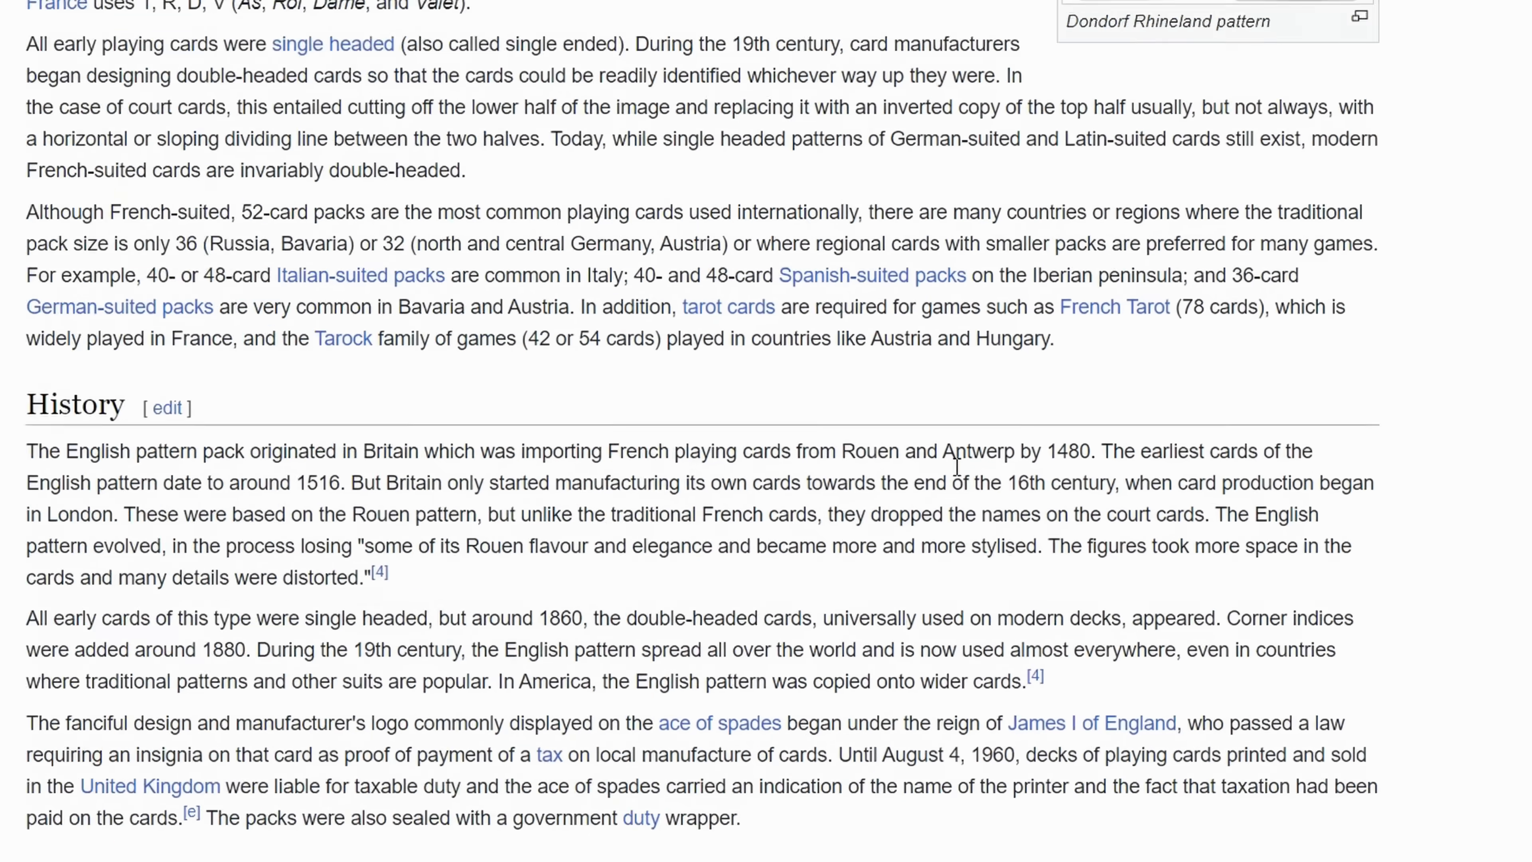